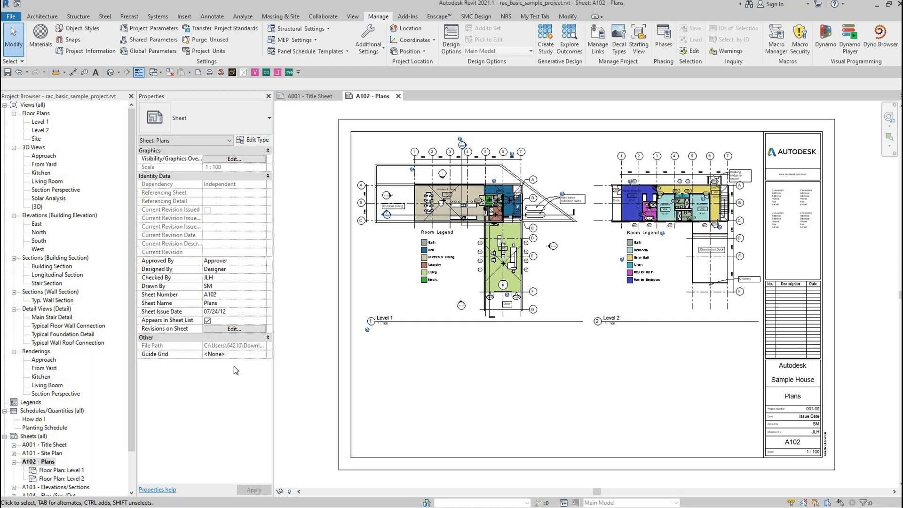
{"action": "mouse_move", "coordinate": [248, 357]}
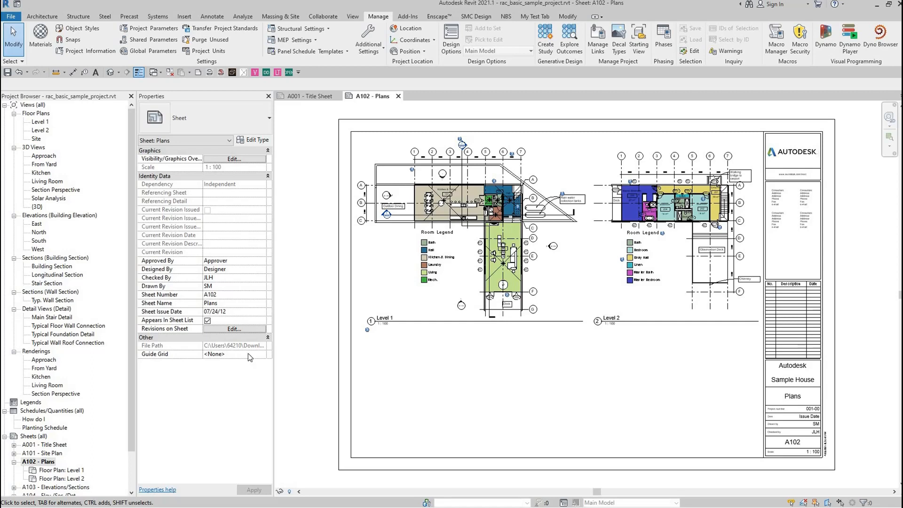
{"action": "mouse_move", "coordinate": [288, 247]}
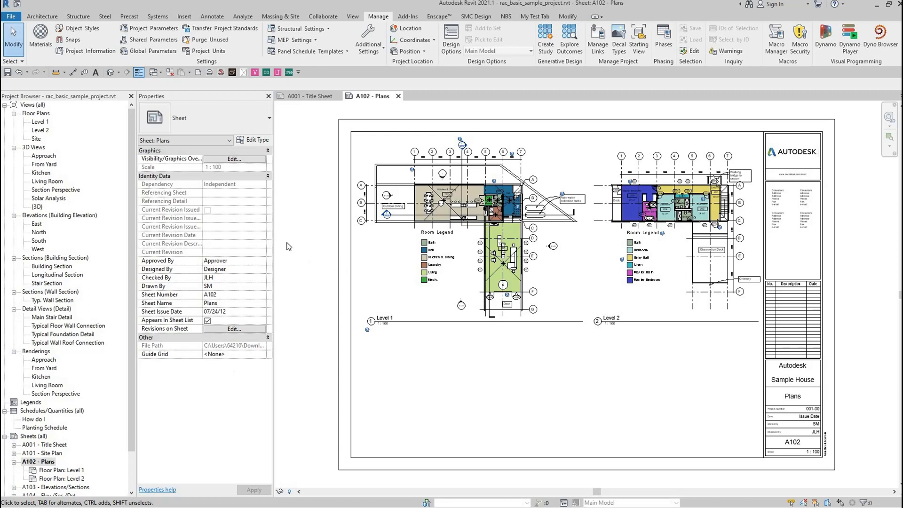
{"action": "mouse_move", "coordinate": [326, 245]}
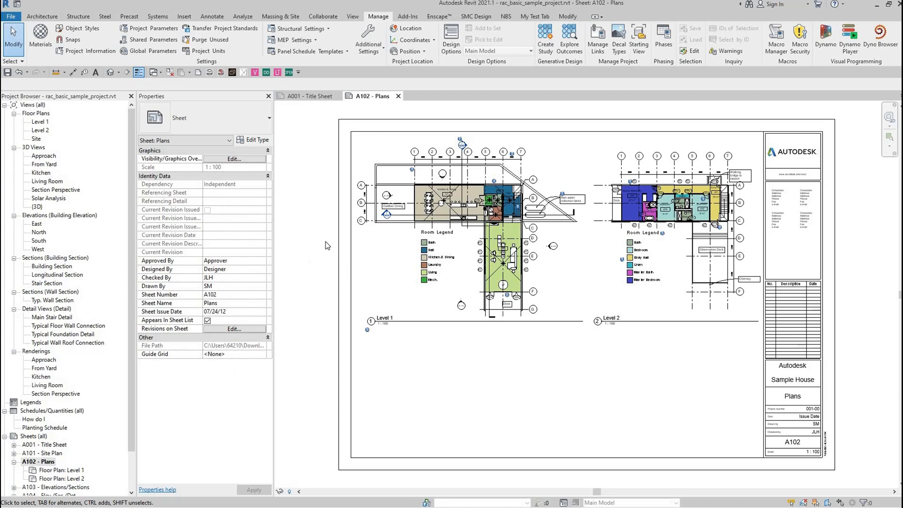
{"action": "mouse_move", "coordinate": [467, 191]}
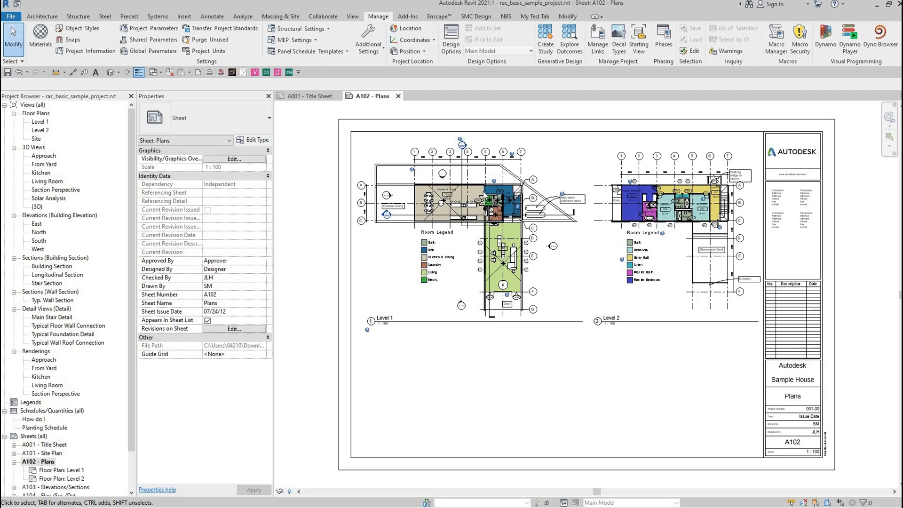
{"action": "mouse_move", "coordinate": [404, 273]}
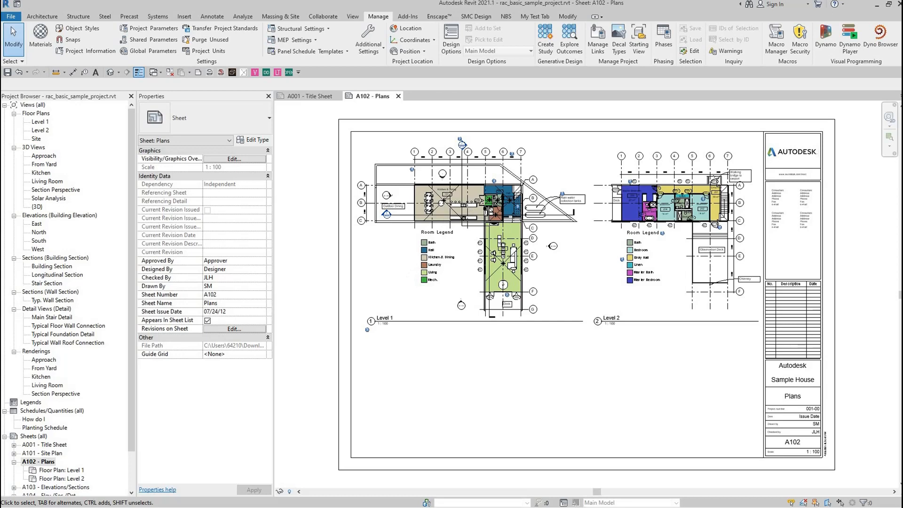
- Show the Dyno Browser list of Dynamo scripts over sheet A102 - Plans
{"action": "left_click", "coordinate": [880, 38]}
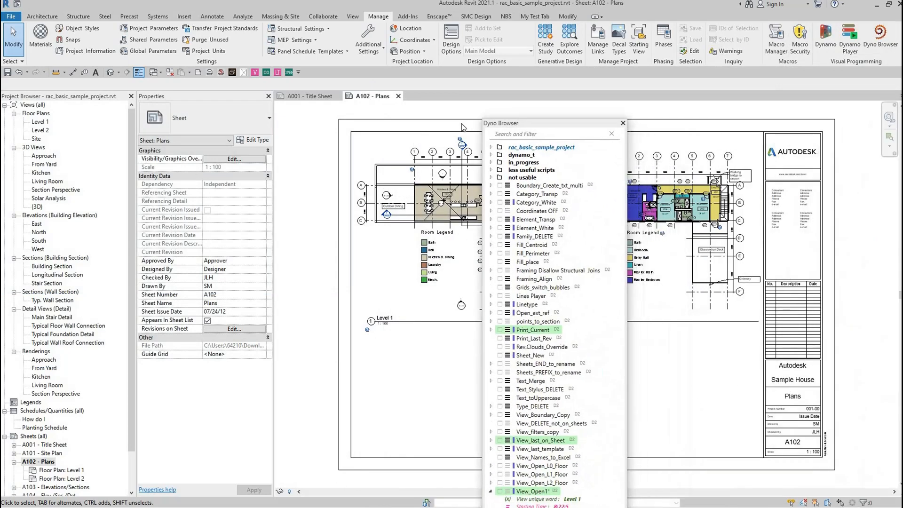
- Dismiss the Dyno Browser list, leaving chosen scripts as quick-launch shortcuts
{"action": "left_click", "coordinate": [621, 123]}
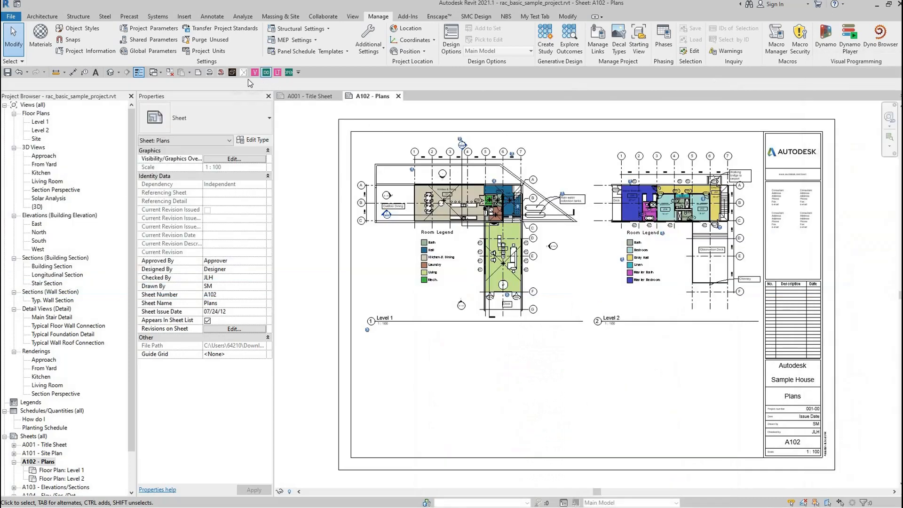
{"action": "mouse_move", "coordinate": [290, 108]}
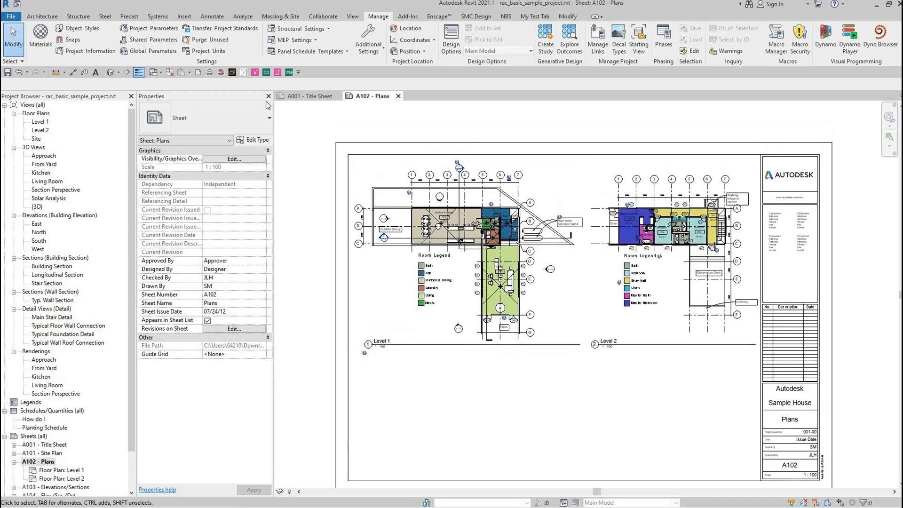
- Create a Section 1 cut on the Level 1 plan and return to sheet A102 - Plans
{"action": "double_click", "coordinate": [40, 122]}
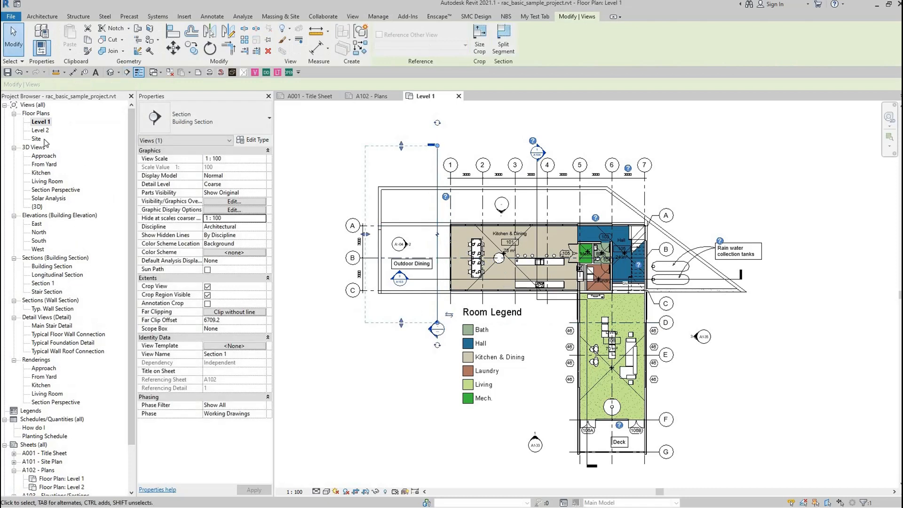
{"action": "mouse_move", "coordinate": [353, 319]}
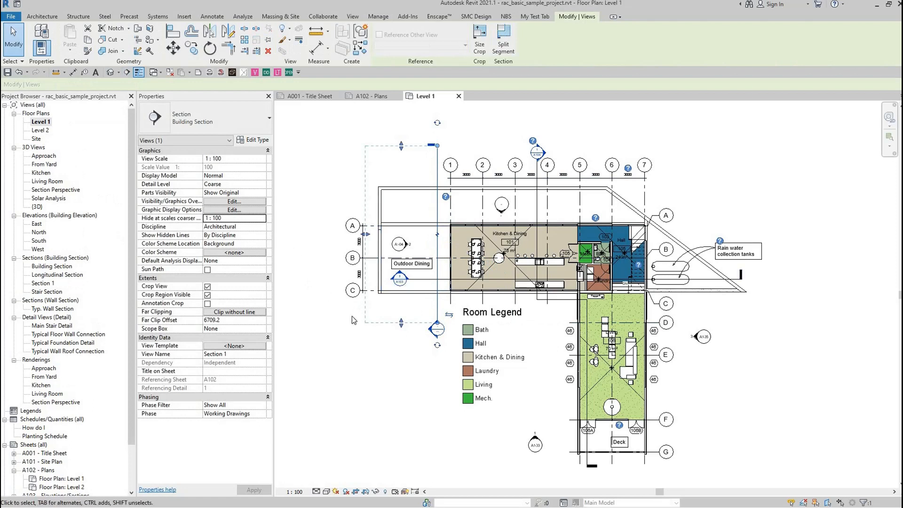
{"action": "mouse_move", "coordinate": [394, 360]}
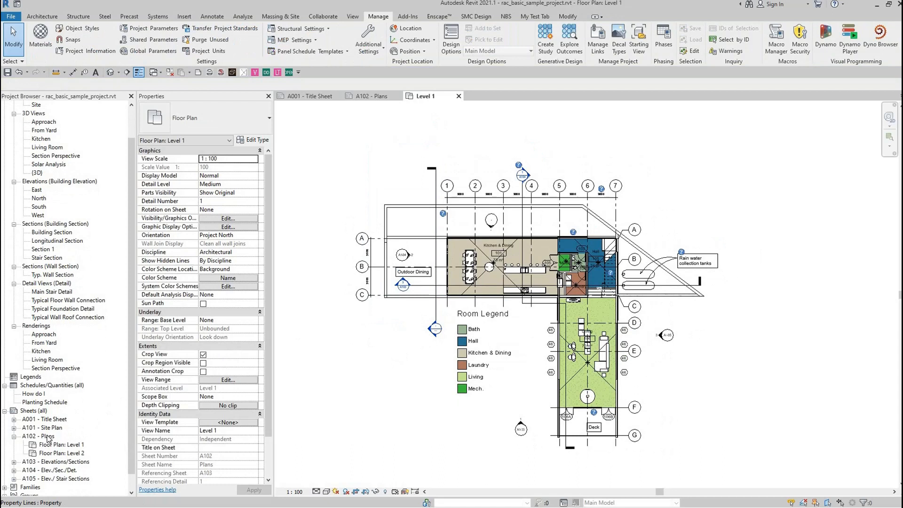
{"action": "left_click", "coordinate": [368, 96]}
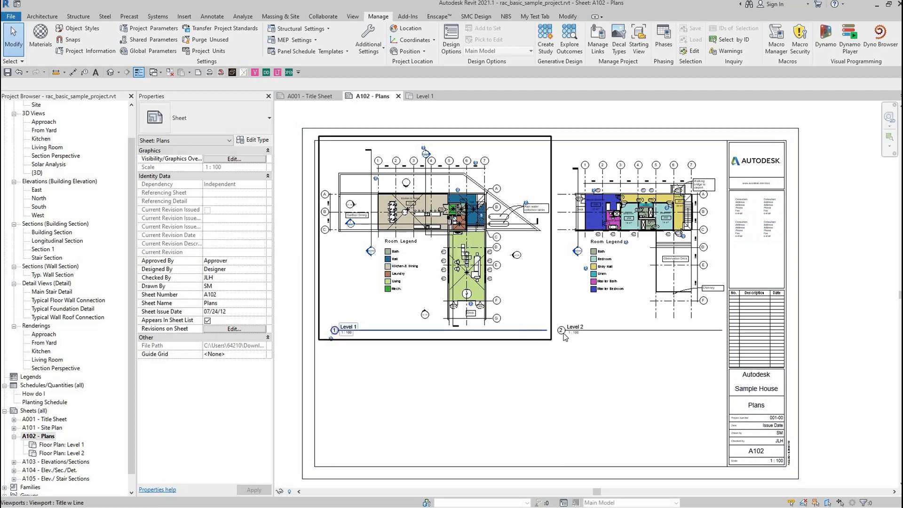
- Place Section 1 as a viewport on A102 - Plans via View_last_on_Sheet, then reopen Dyno Browser
{"action": "left_click", "coordinate": [541, 383]}
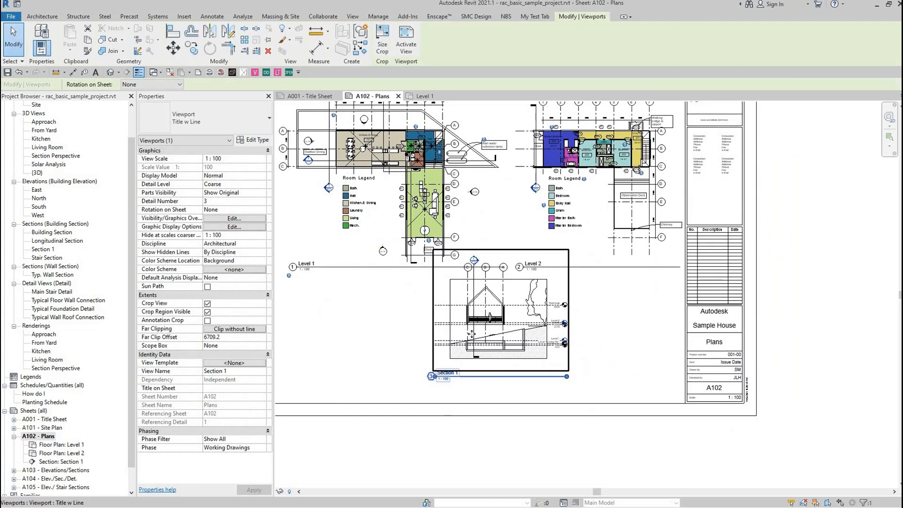
{"action": "mouse_move", "coordinate": [472, 334]}
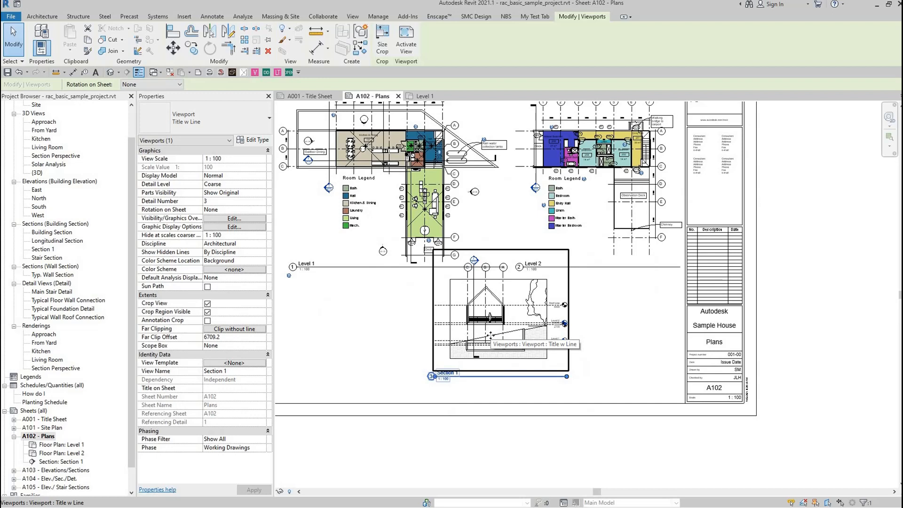
{"action": "mouse_move", "coordinate": [372, 348]}
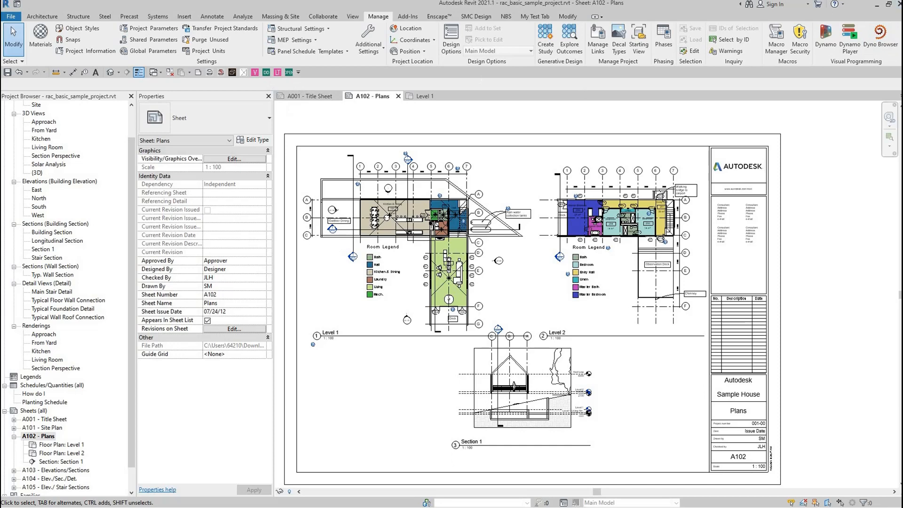
{"action": "left_click", "coordinate": [880, 37]}
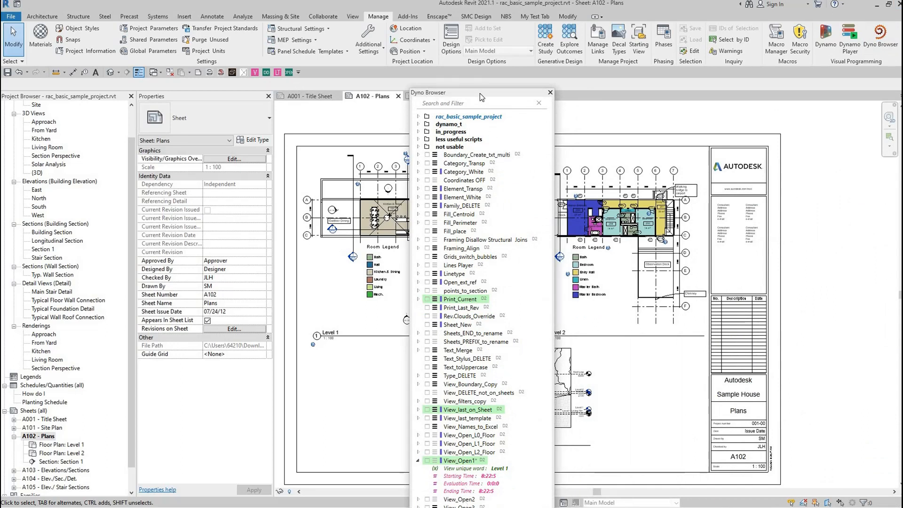
- Dismiss the Dyno Browser list and switch to the Level 1 floor plan
{"action": "left_click", "coordinate": [547, 92]}
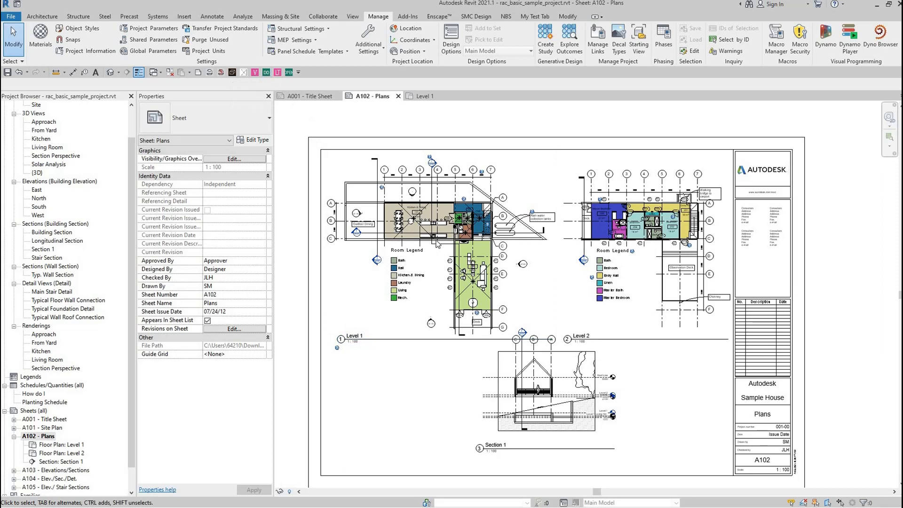
{"action": "left_click", "coordinate": [424, 96]}
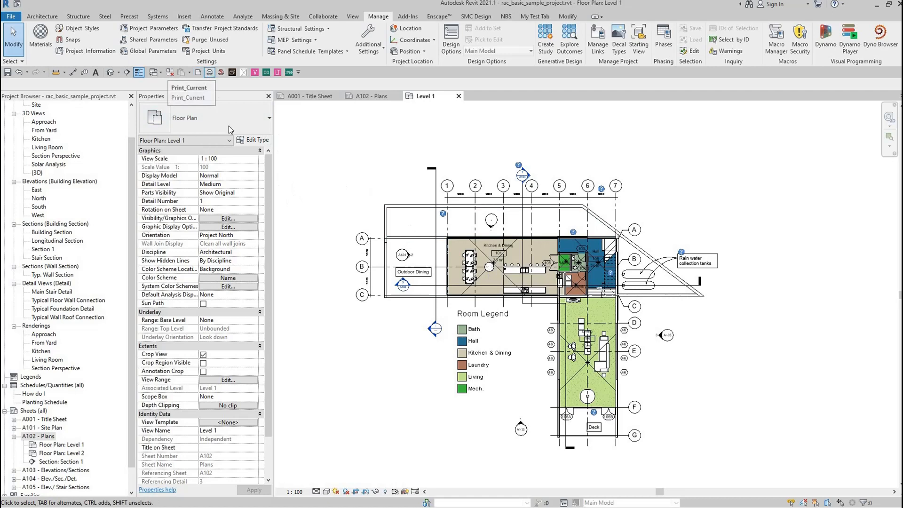
- Run Print_Current to print sheet A102 - Plans with Section 1 as a one-page PDF
{"action": "left_click", "coordinate": [369, 96]}
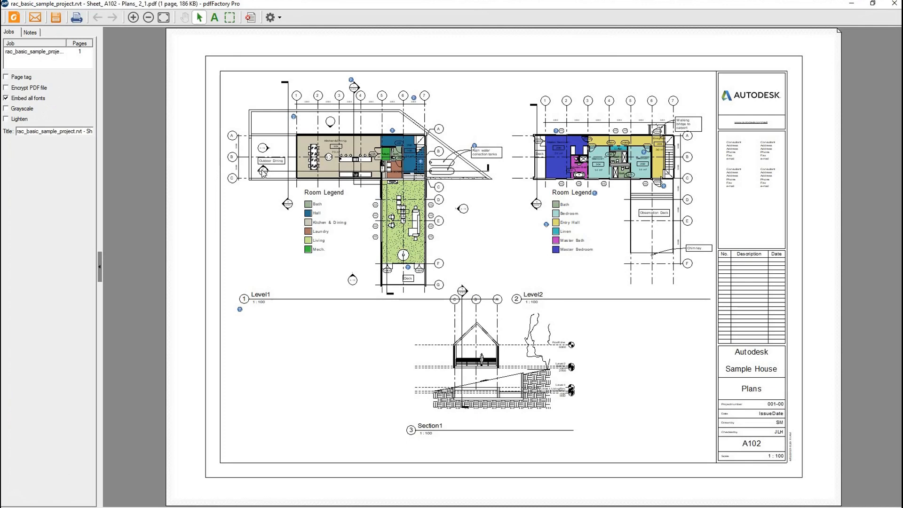
{"action": "mouse_move", "coordinate": [262, 174]}
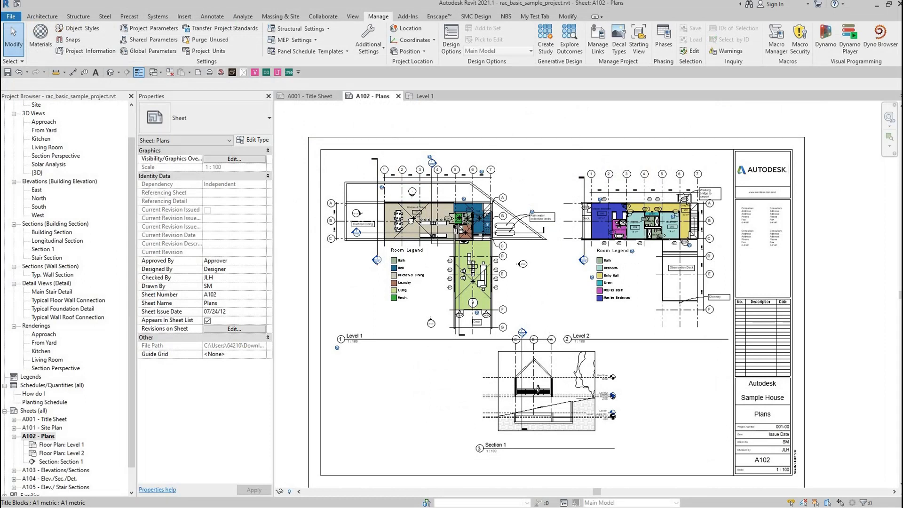
{"action": "left_click", "coordinate": [826, 37]}
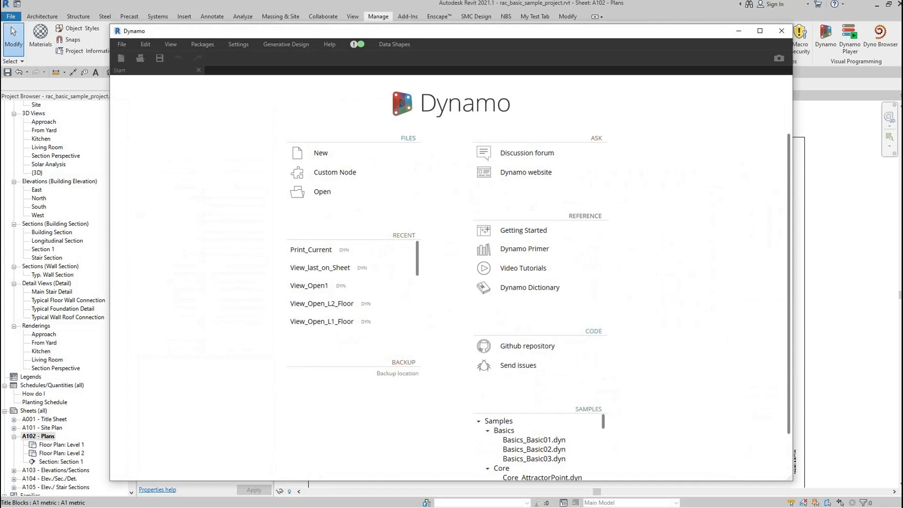
{"action": "left_click", "coordinate": [319, 267]}
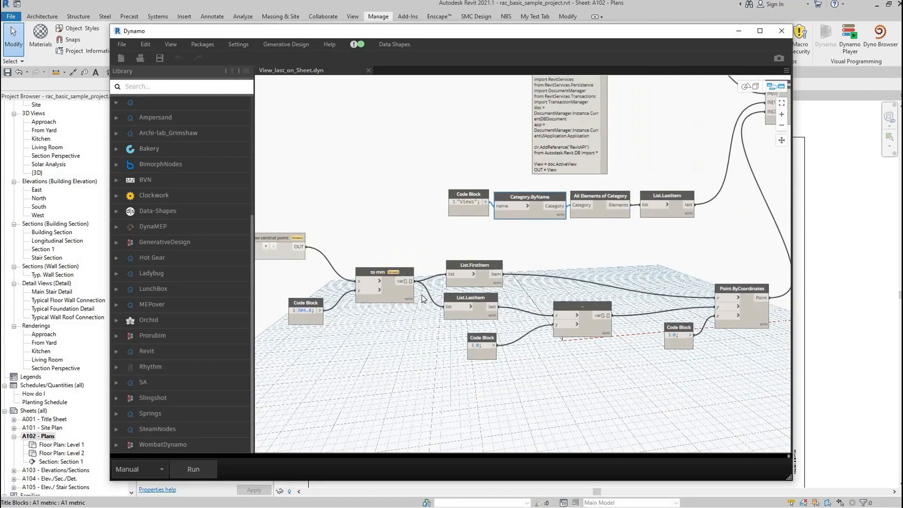
{"action": "scroll", "scroll_direction": "up", "scroll_amount": 3}
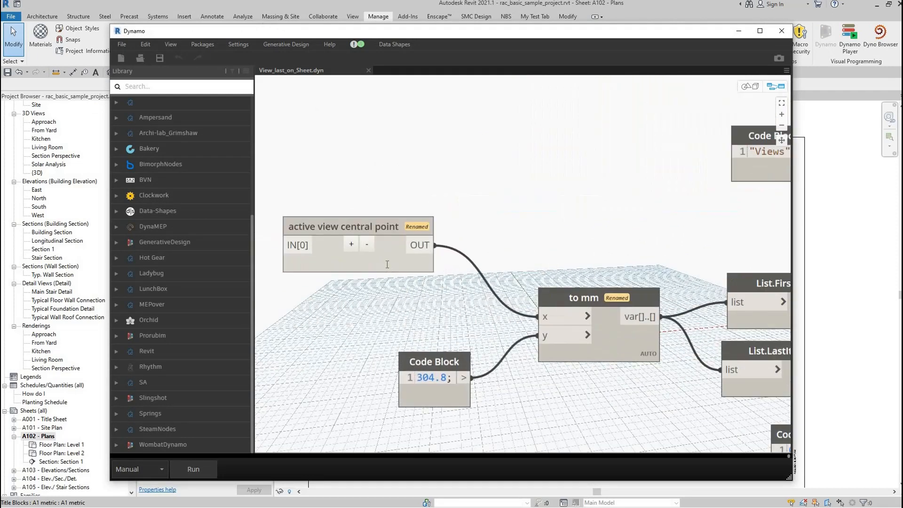
{"action": "double_click", "coordinate": [344, 226]}
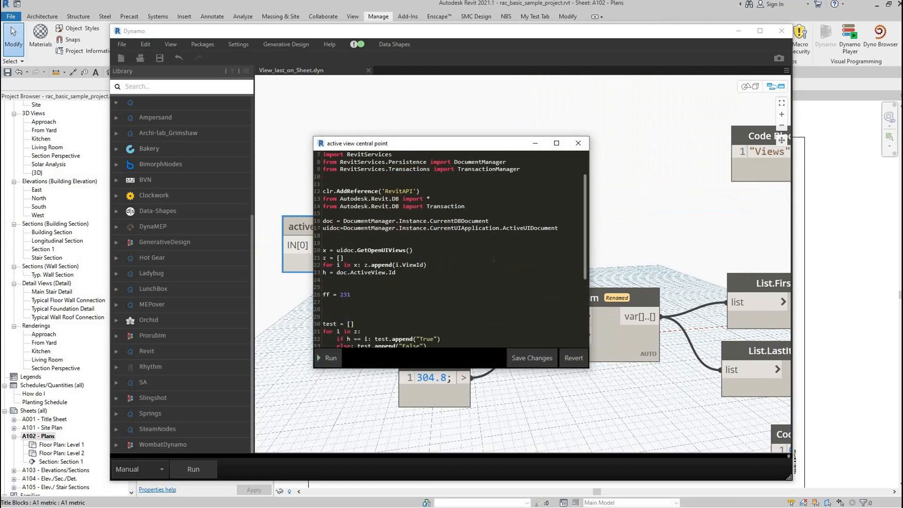
{"action": "scroll", "scroll_direction": "down", "scroll_amount": 3}
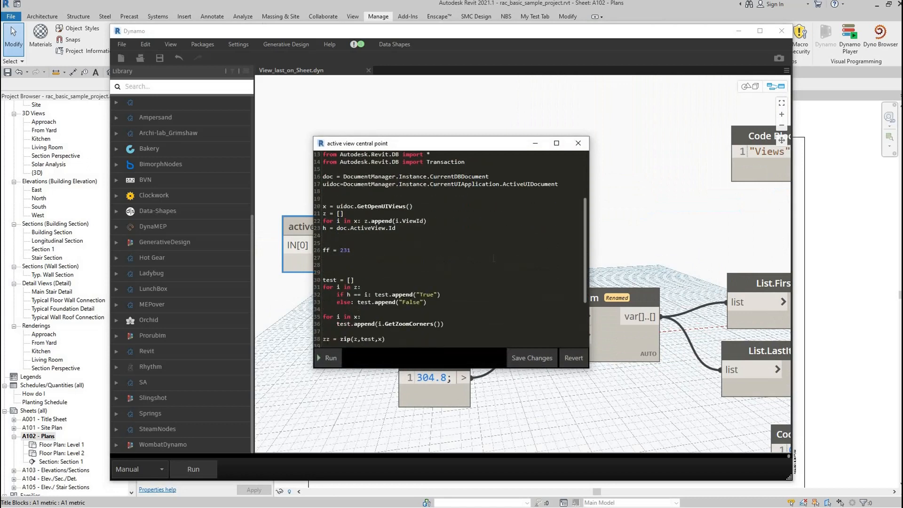
{"action": "scroll", "scroll_direction": "down", "scroll_amount": 3}
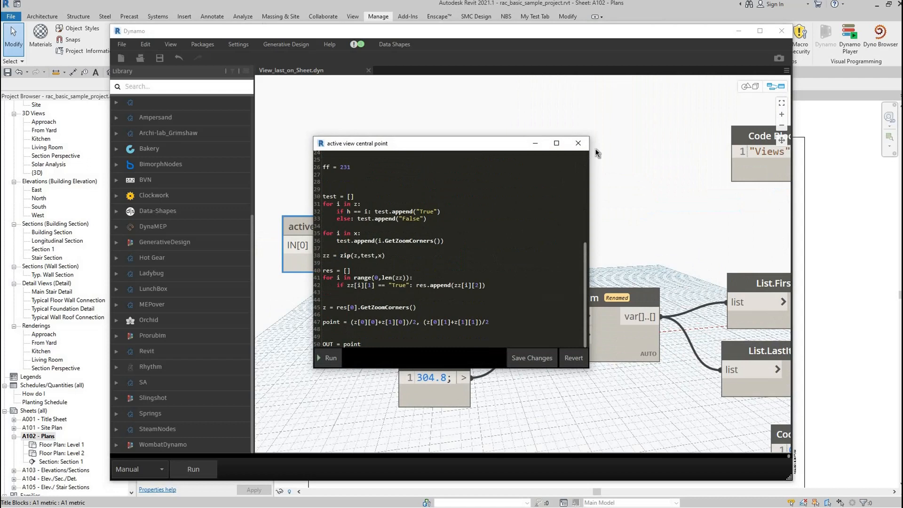
{"action": "left_click", "coordinate": [578, 143]}
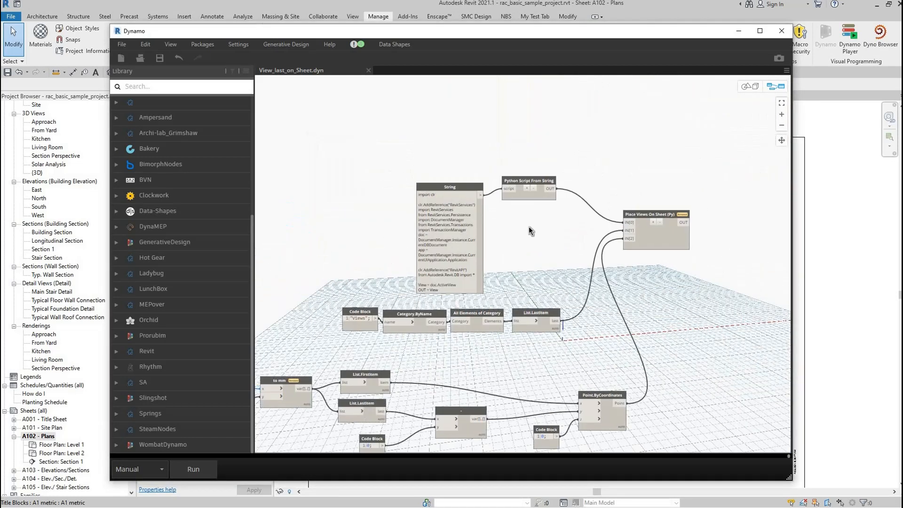
{"action": "scroll", "scroll_direction": "up", "scroll_amount": 3}
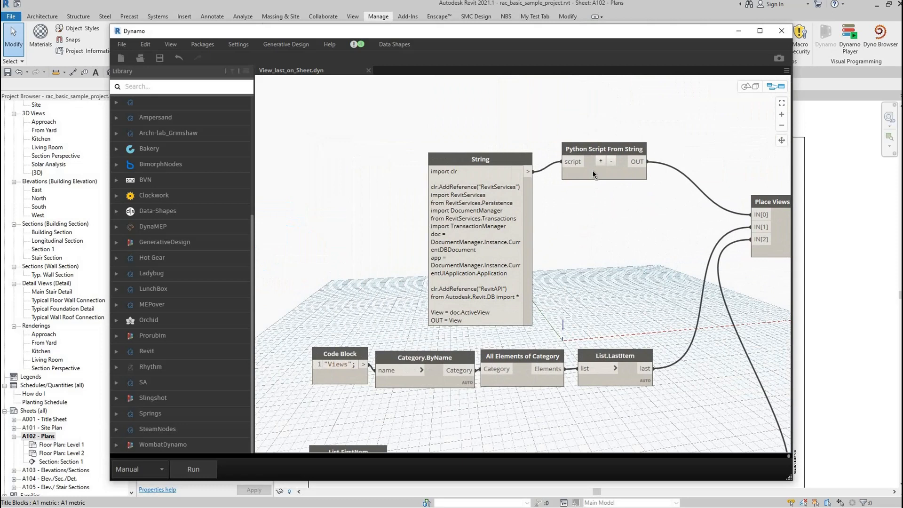
{"action": "mouse_move", "coordinate": [587, 304]}
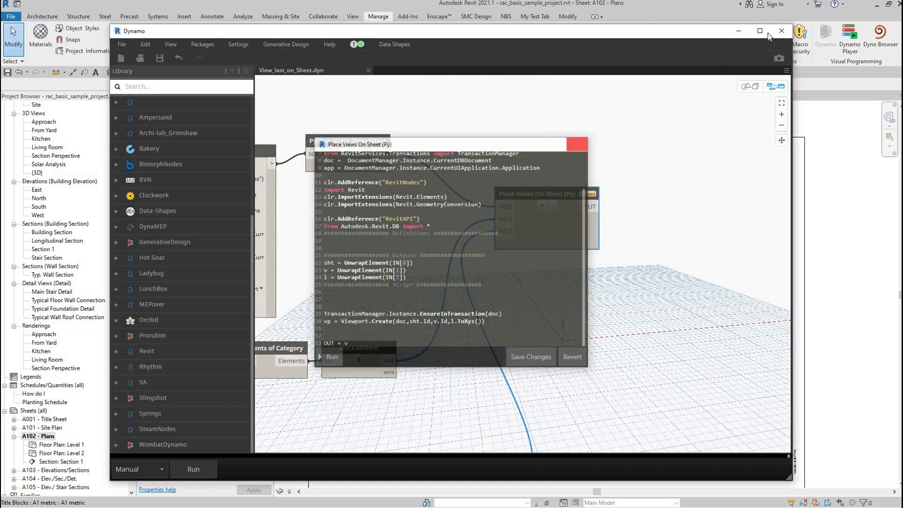
{"action": "left_click", "coordinate": [781, 30]}
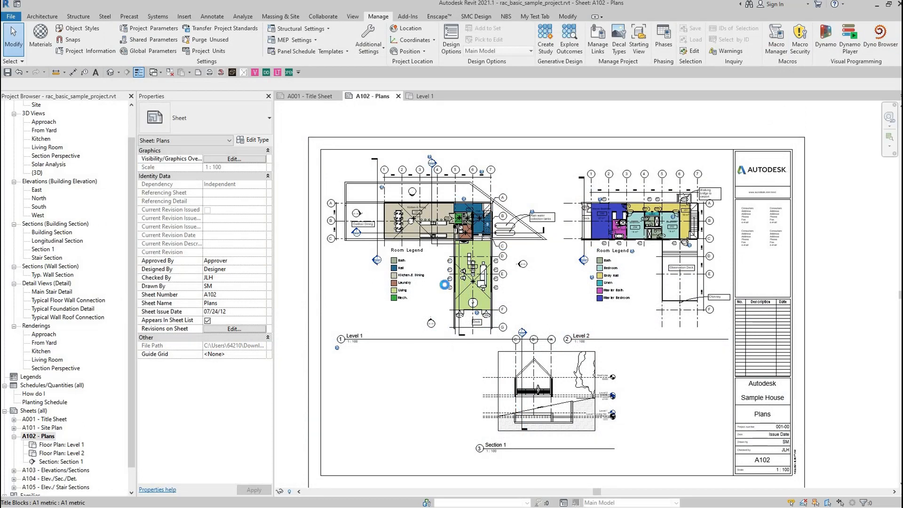
{"action": "left_click", "coordinate": [825, 39]}
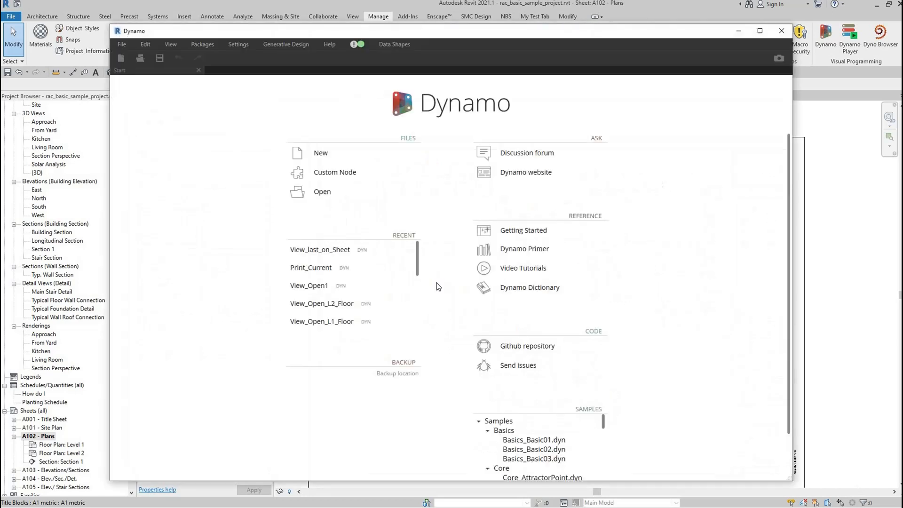
- Load the recent View_Open1 script and bring its view-filtering graph into focus
{"action": "left_click", "coordinate": [310, 285]}
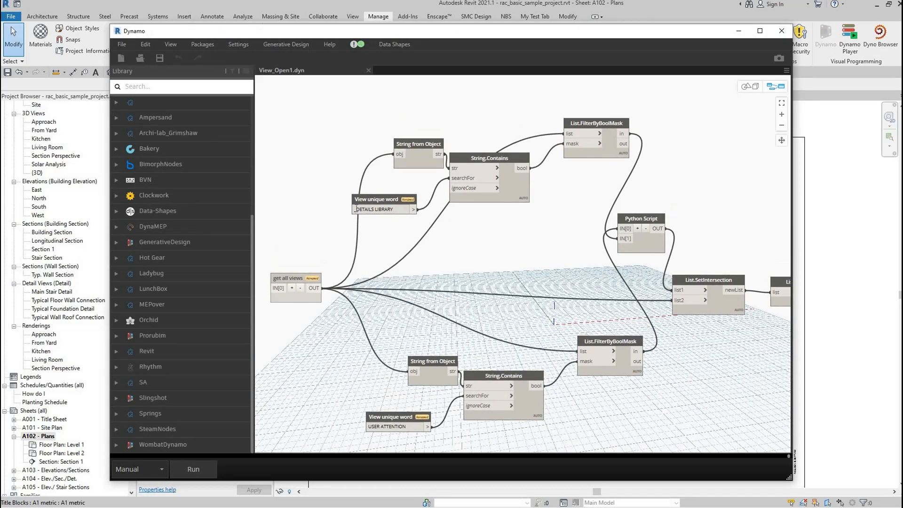
{"action": "left_click", "coordinate": [383, 209]}
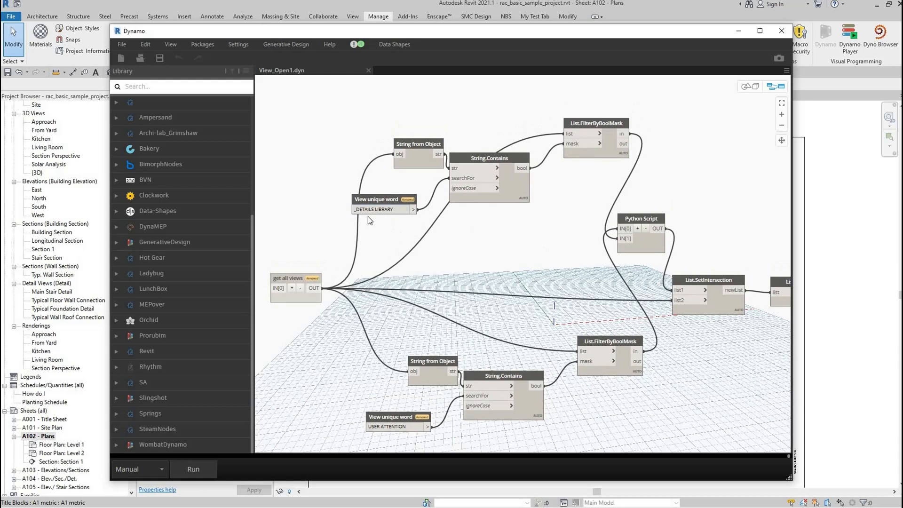
{"action": "left_click", "coordinate": [383, 208]}
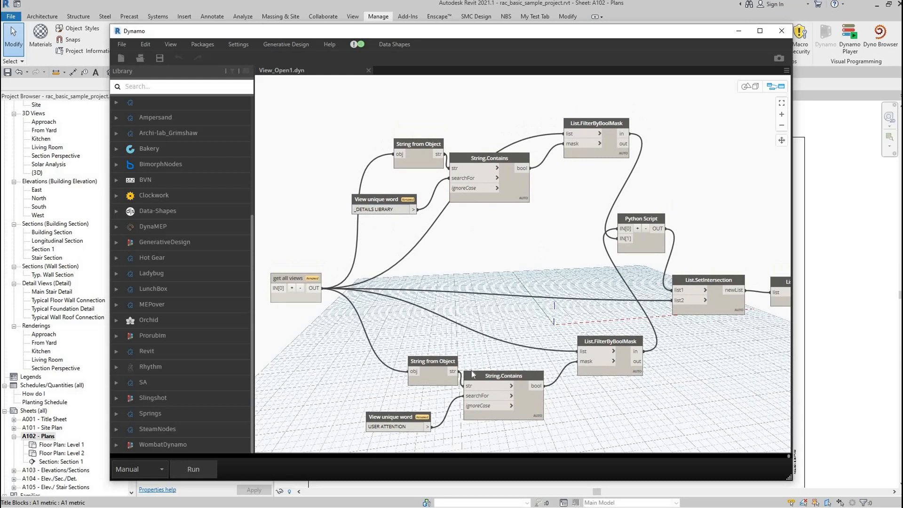
{"action": "mouse_move", "coordinate": [610, 259]}
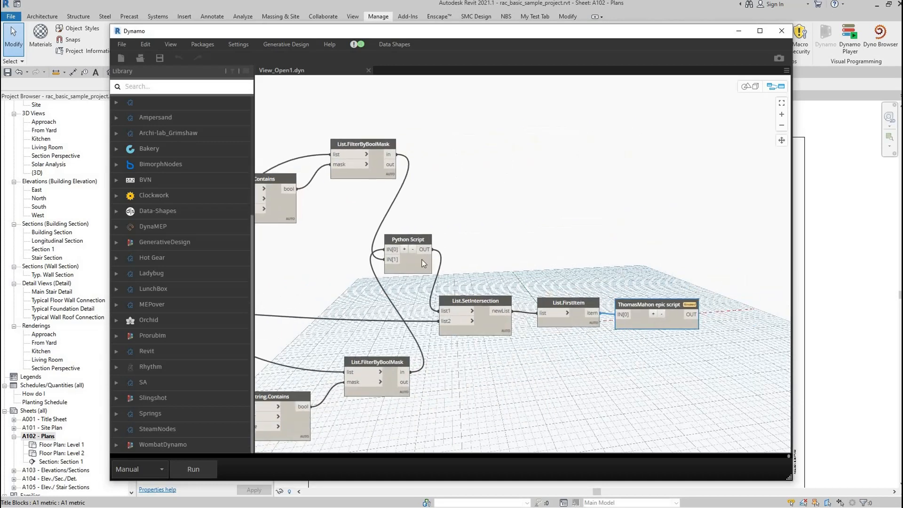
- Inspect the code of the Python Script node and the final view-opening script node
{"action": "double_click", "coordinate": [407, 248]}
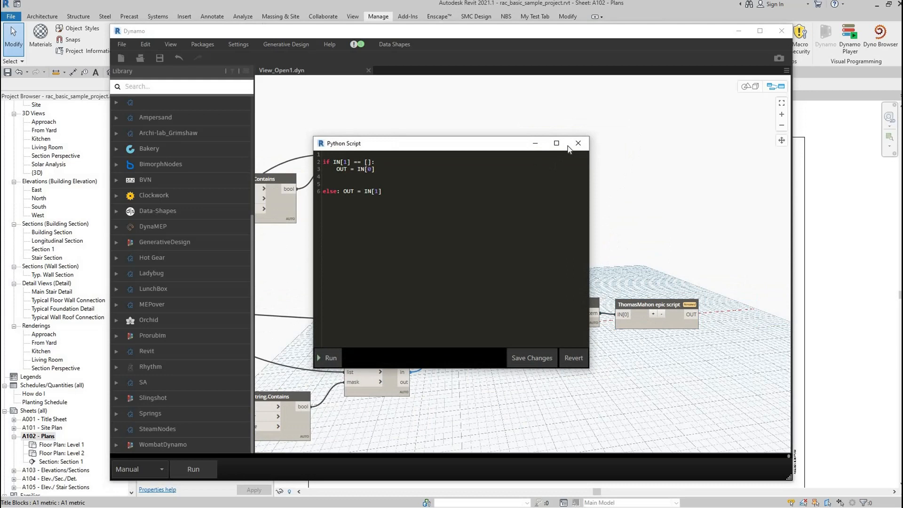
{"action": "left_click", "coordinate": [578, 143]}
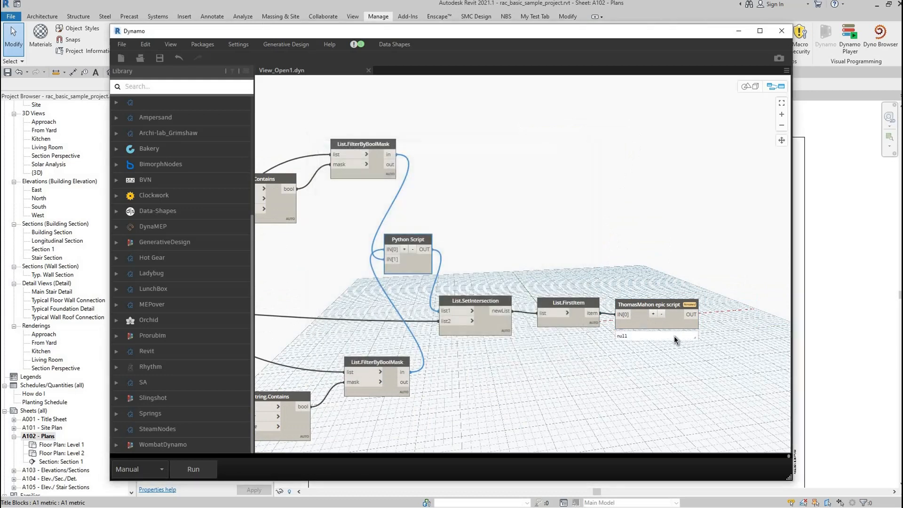
{"action": "double_click", "coordinate": [656, 315]}
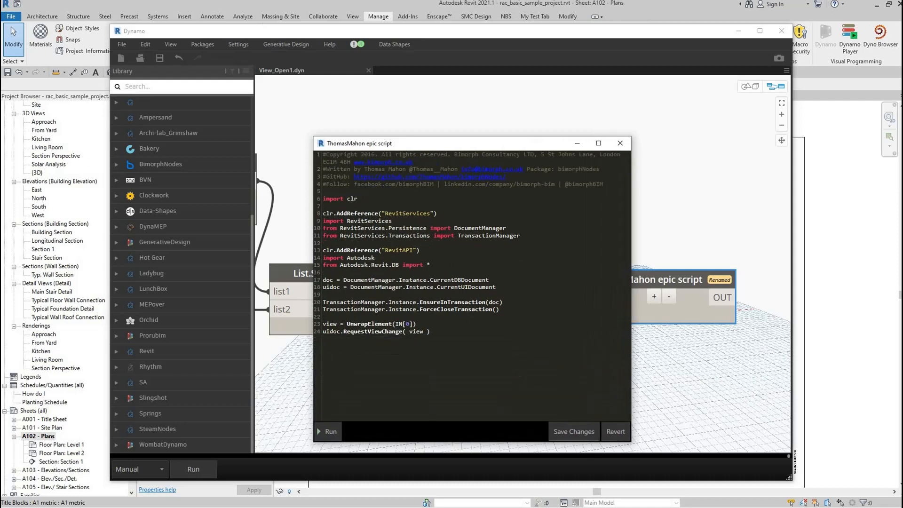
{"action": "mouse_move", "coordinate": [620, 143]}
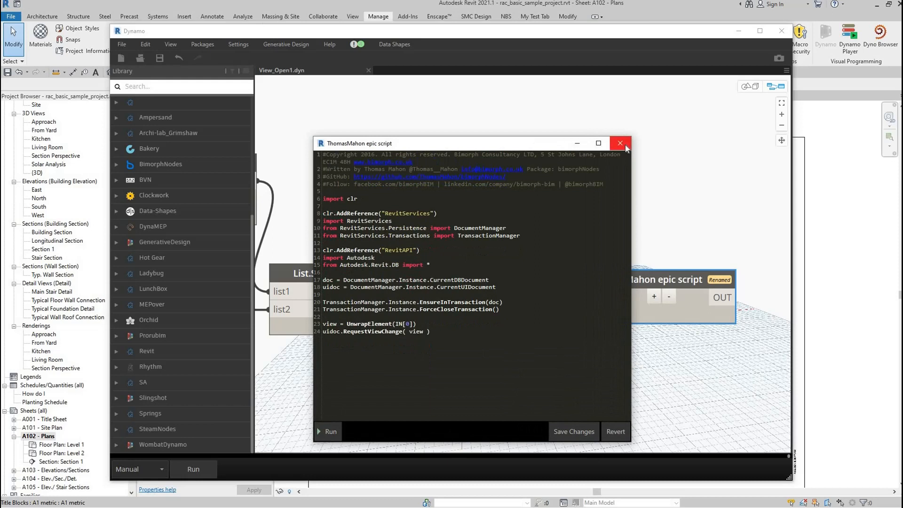
{"action": "left_click", "coordinate": [619, 143]}
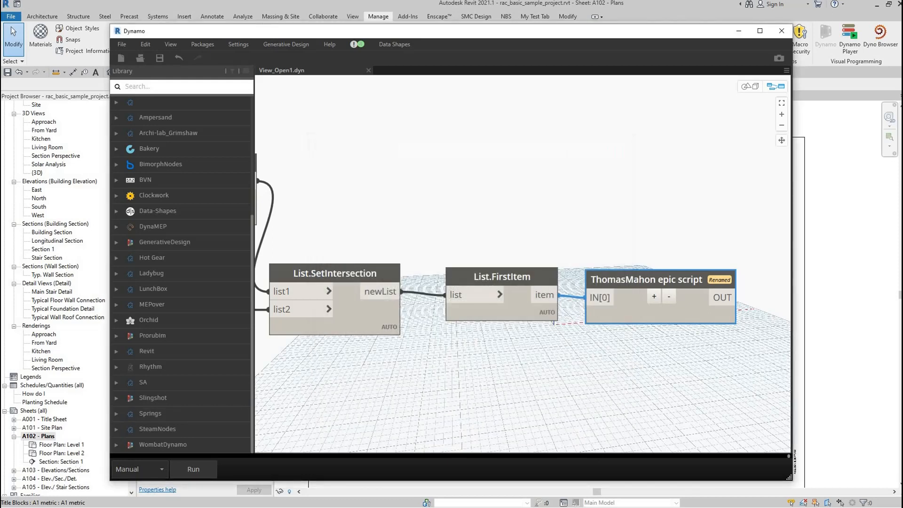